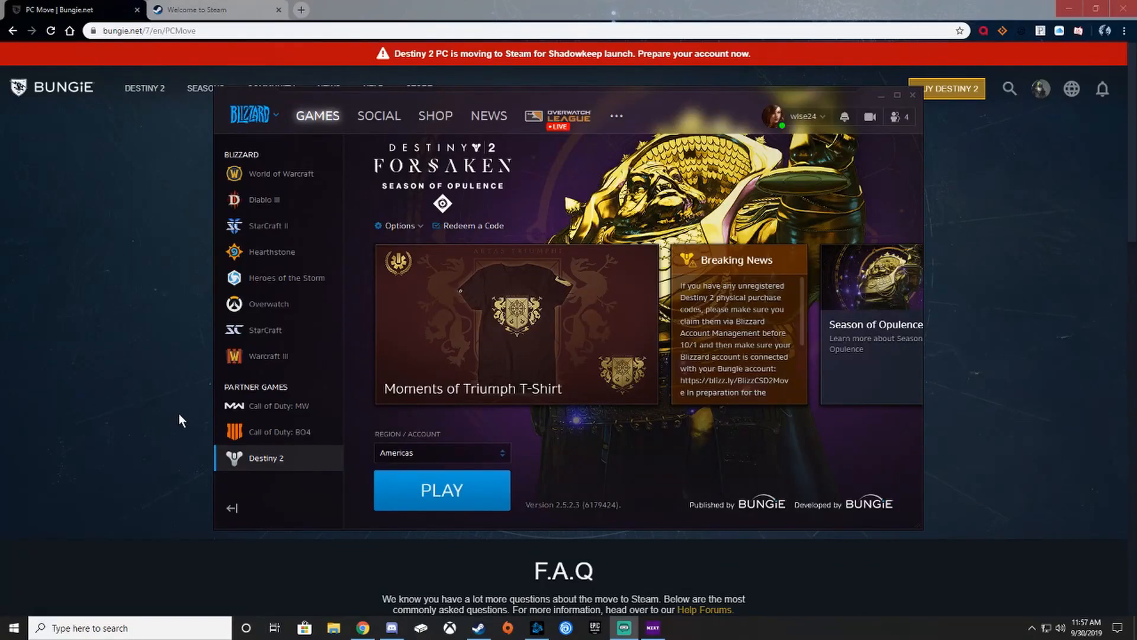
mouse_move(145, 178)
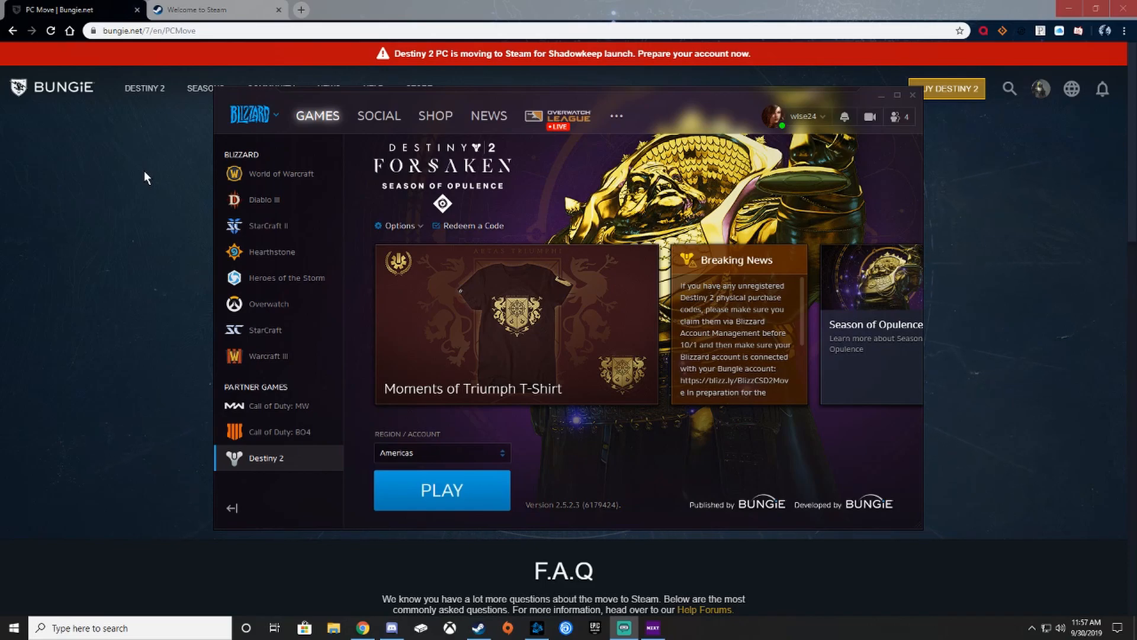
mouse_move(585, 327)
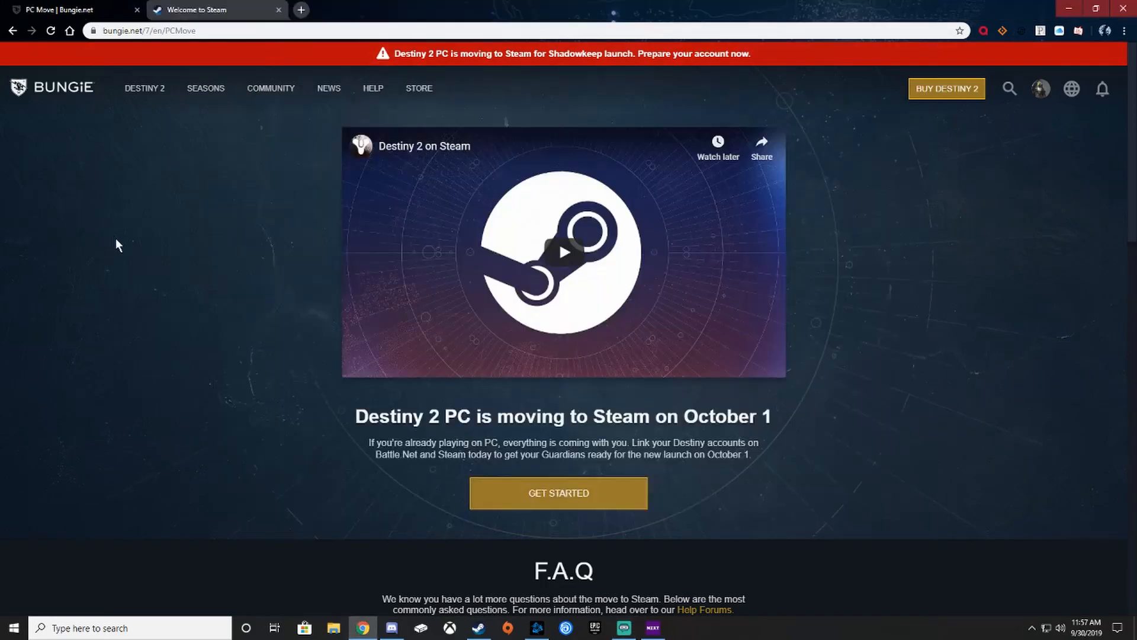
mouse_move(312, 55)
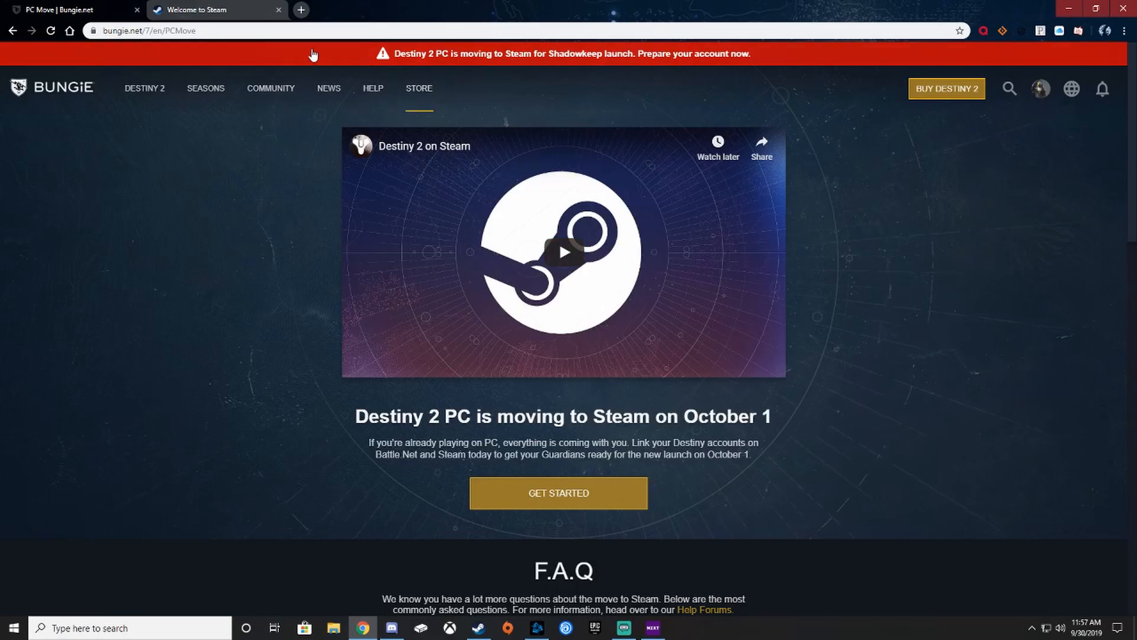
mouse_move(580, 65)
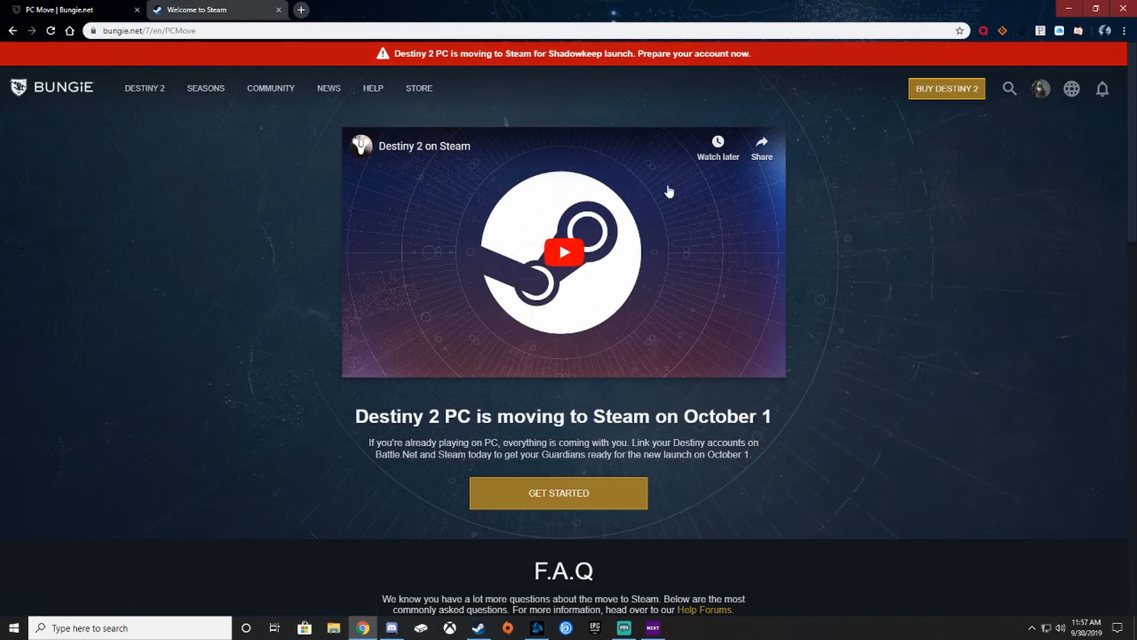
Start the Steam move from the PC Move page and agree to email notifications
scroll(down, 3)
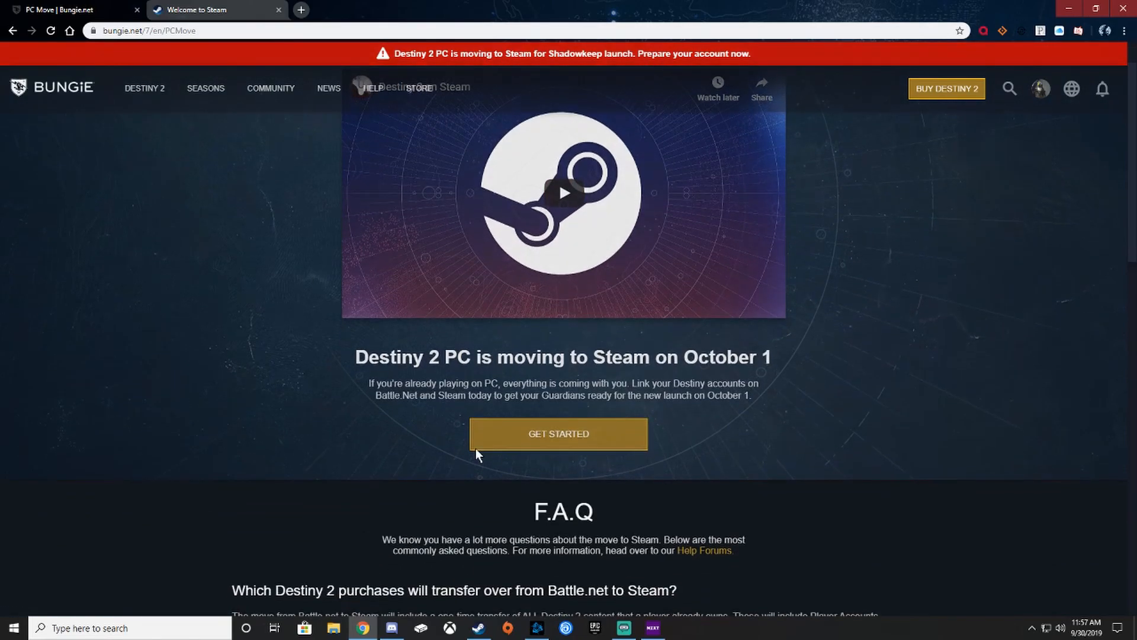
click(558, 433)
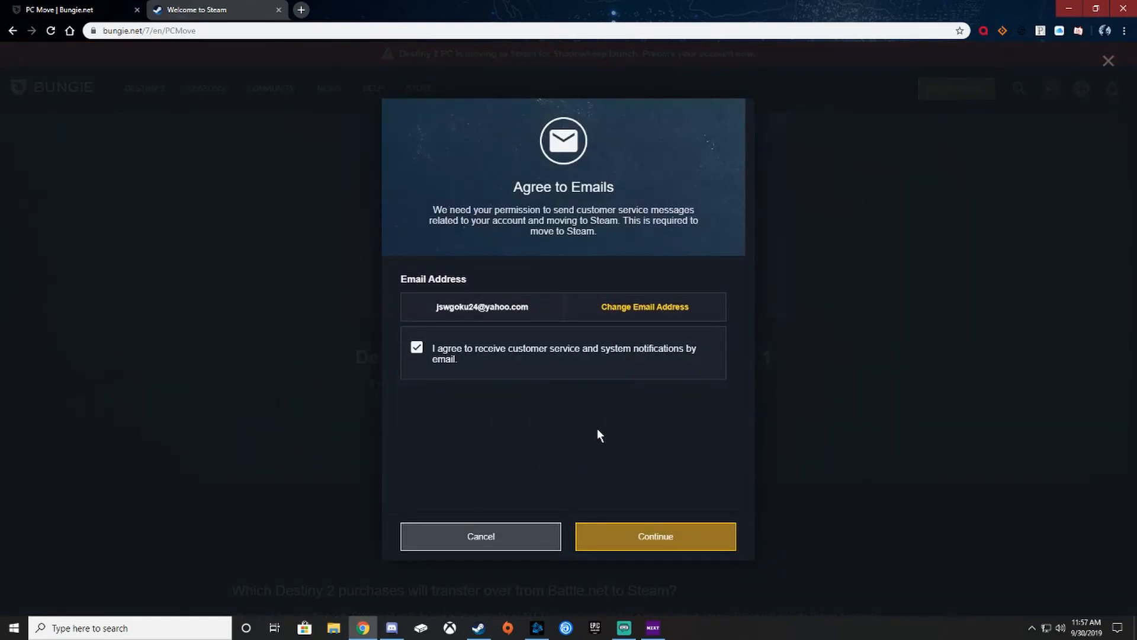
mouse_move(656, 536)
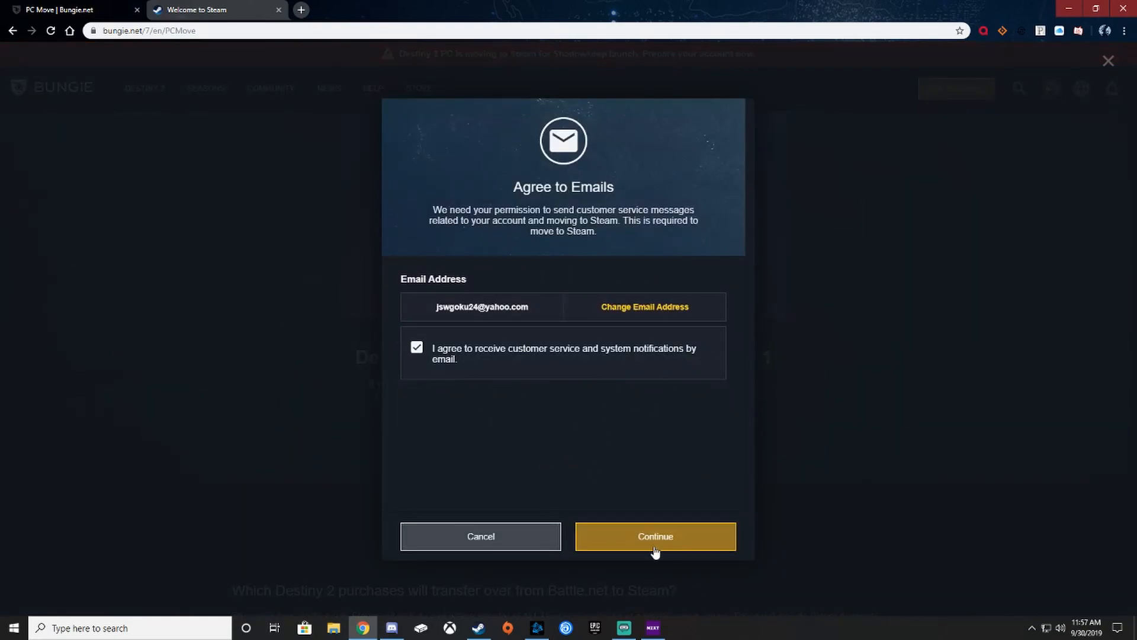
click(654, 536)
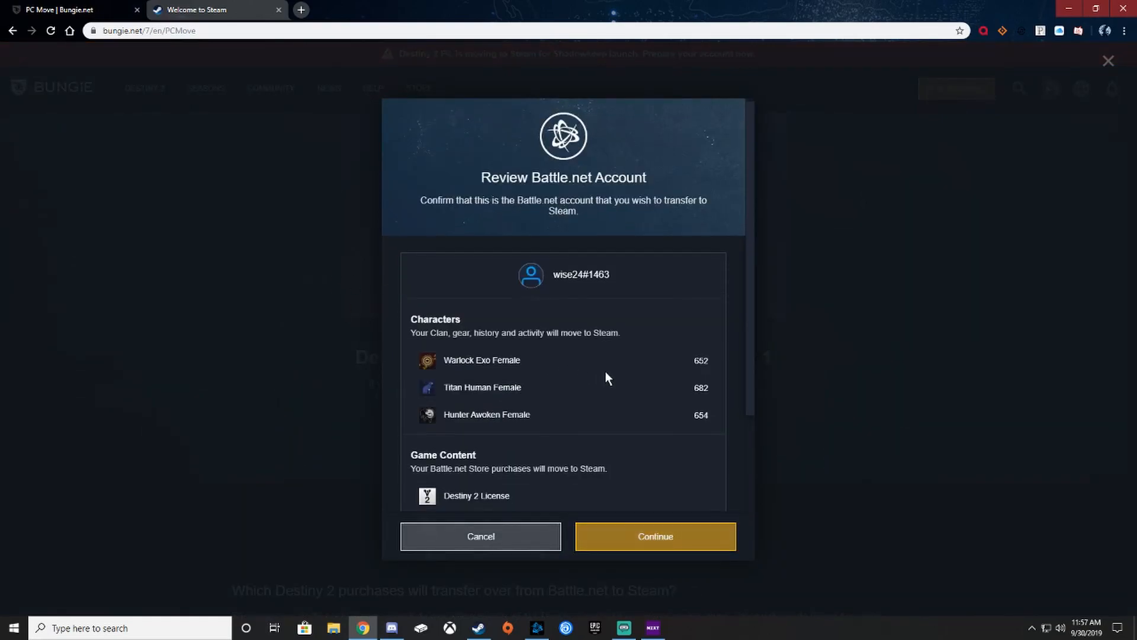
Review the Battle.net characters, licenses and Silver, then confirm the account for transfer
scroll(down, 3)
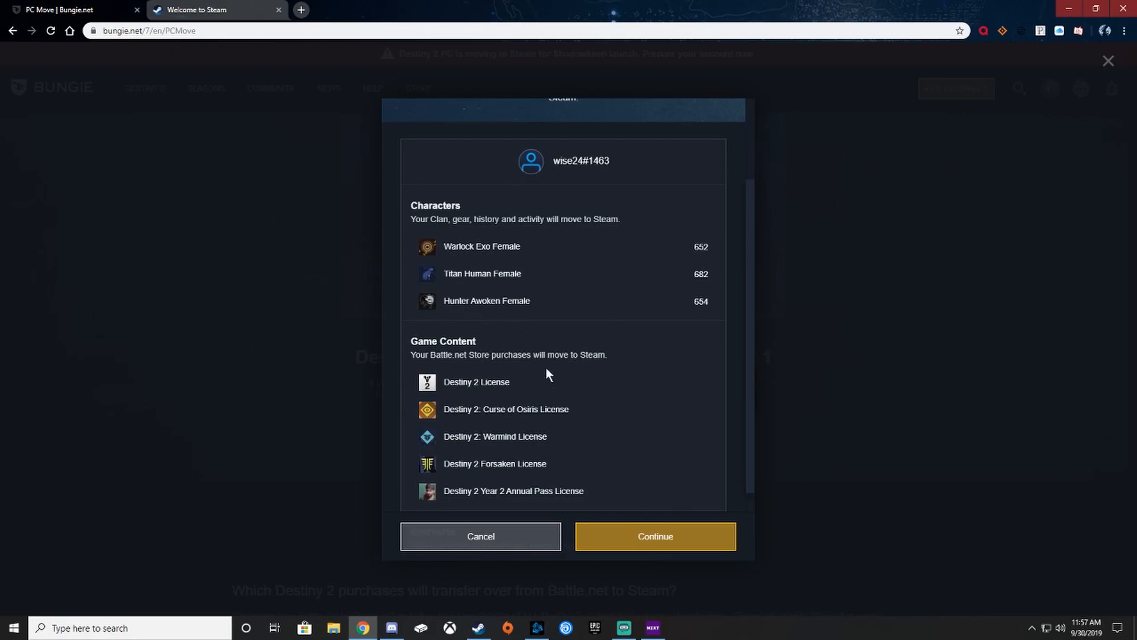
scroll(down, 3)
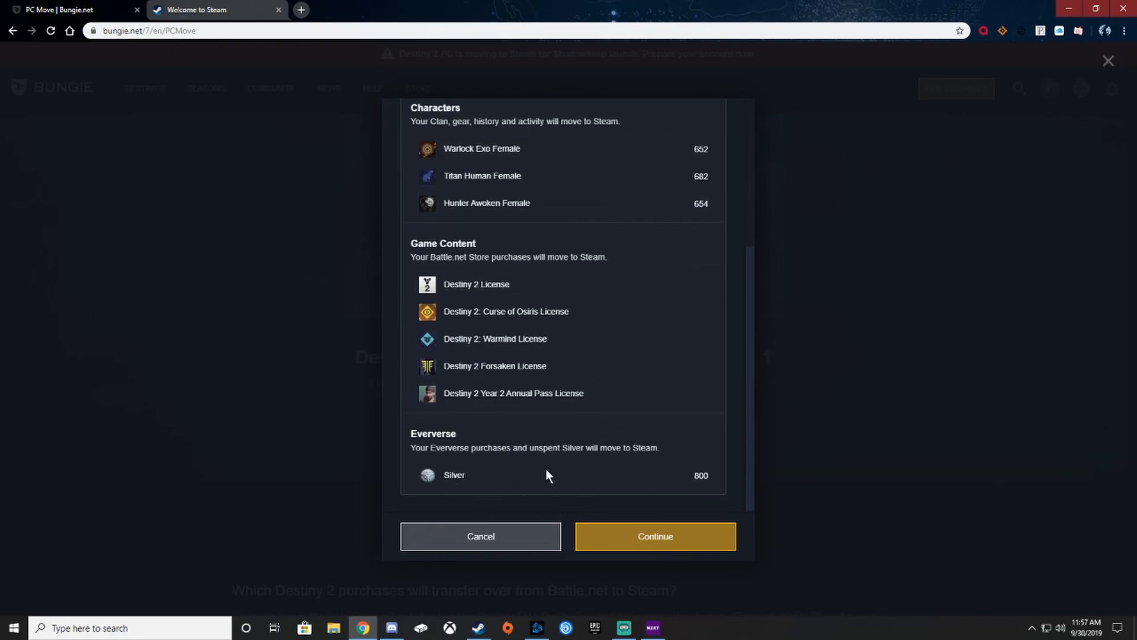
scroll(up, 3)
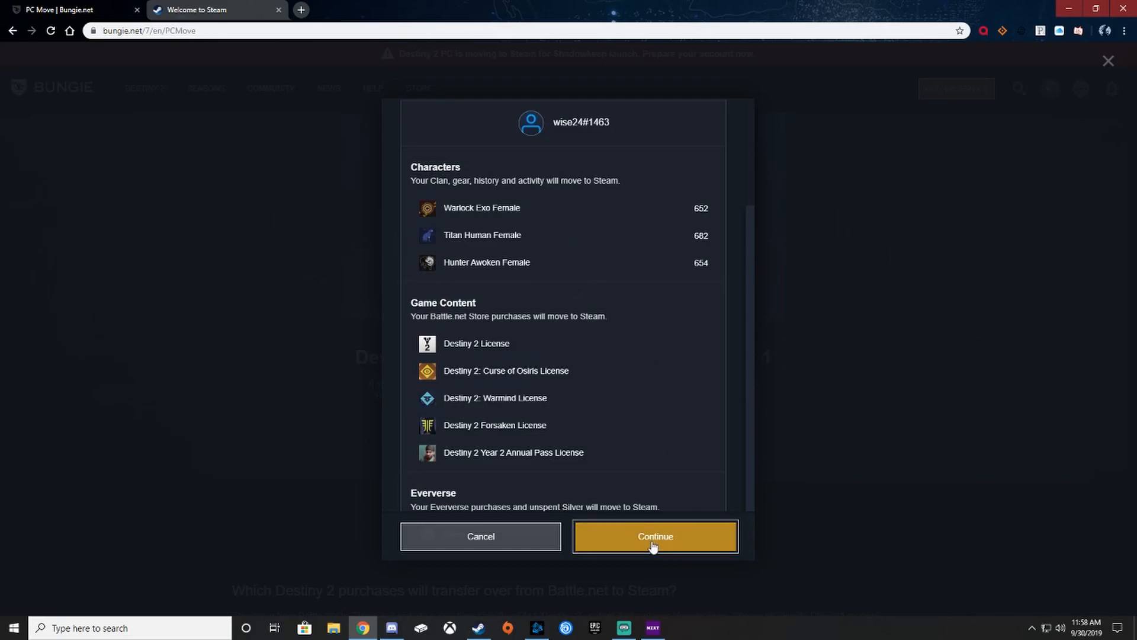
click(653, 536)
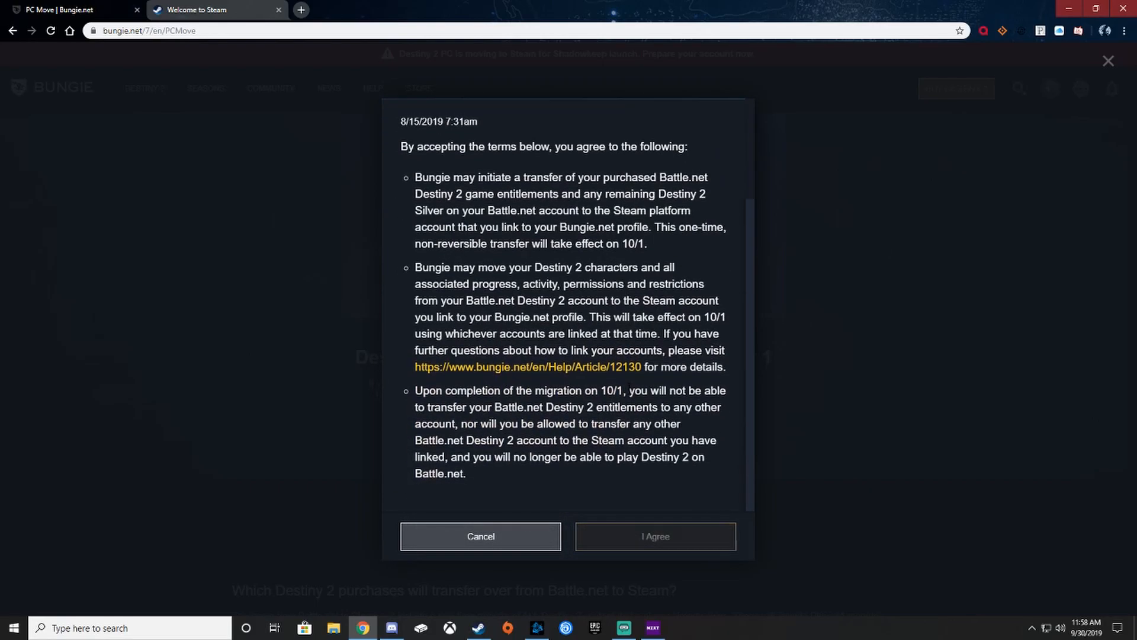
Accept the migration terms and link the Steam account, acknowledging the irreversible-link warning
click(653, 536)
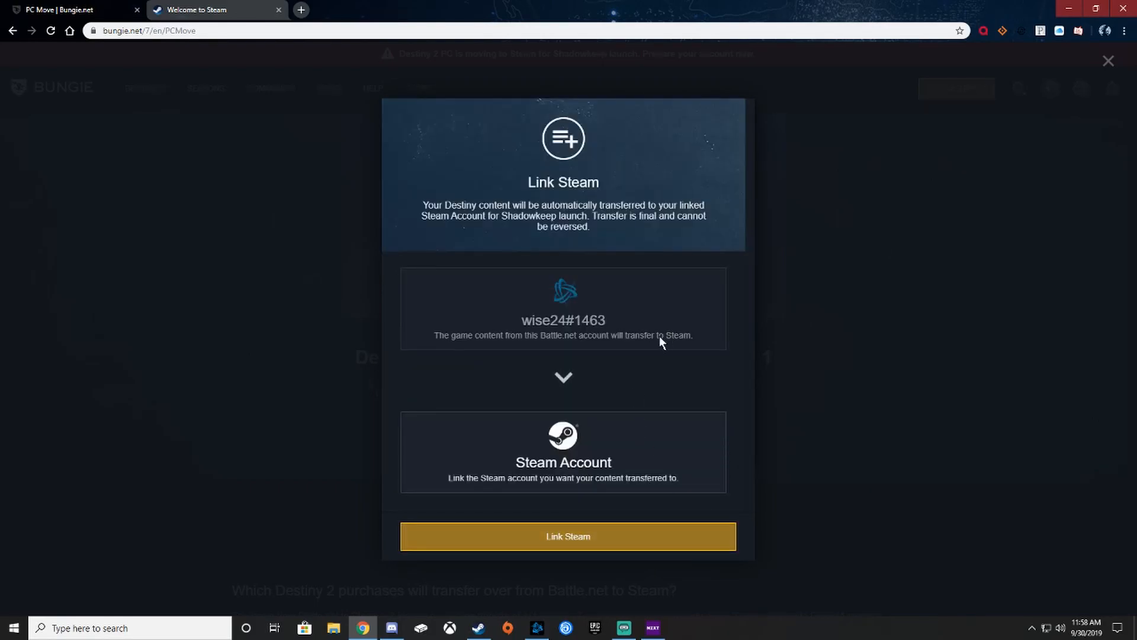
mouse_move(525, 457)
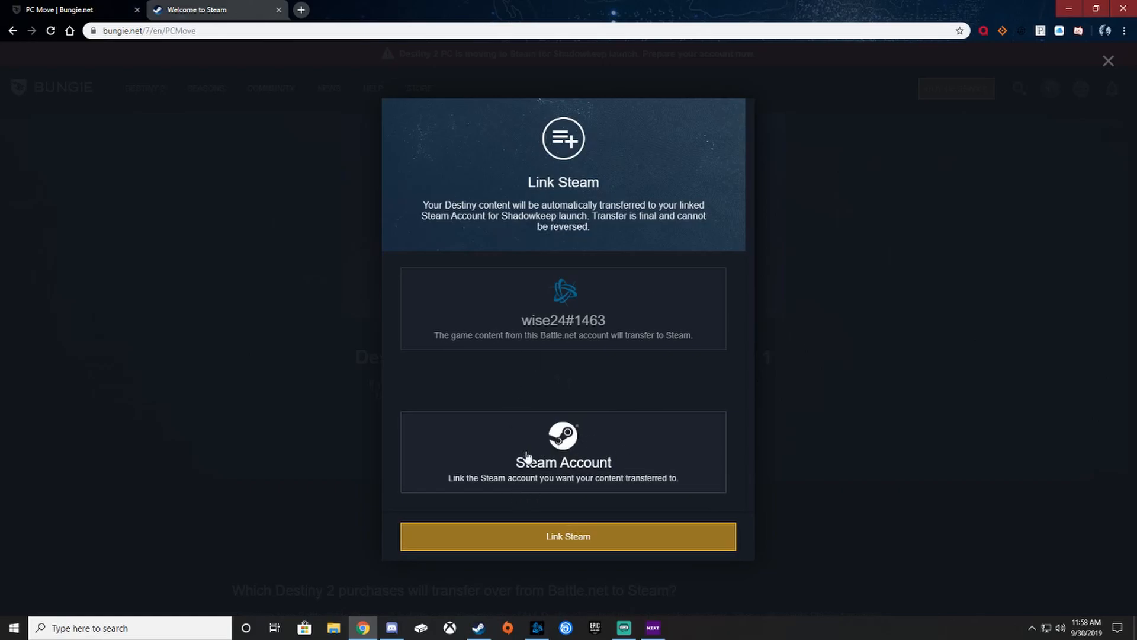
click(568, 536)
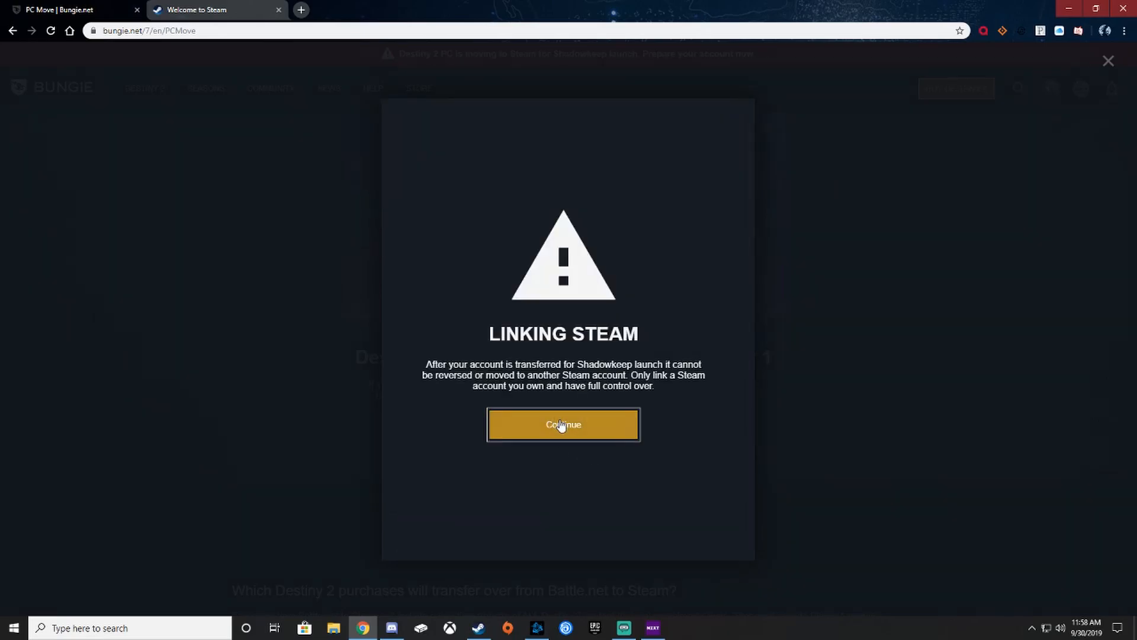
click(563, 424)
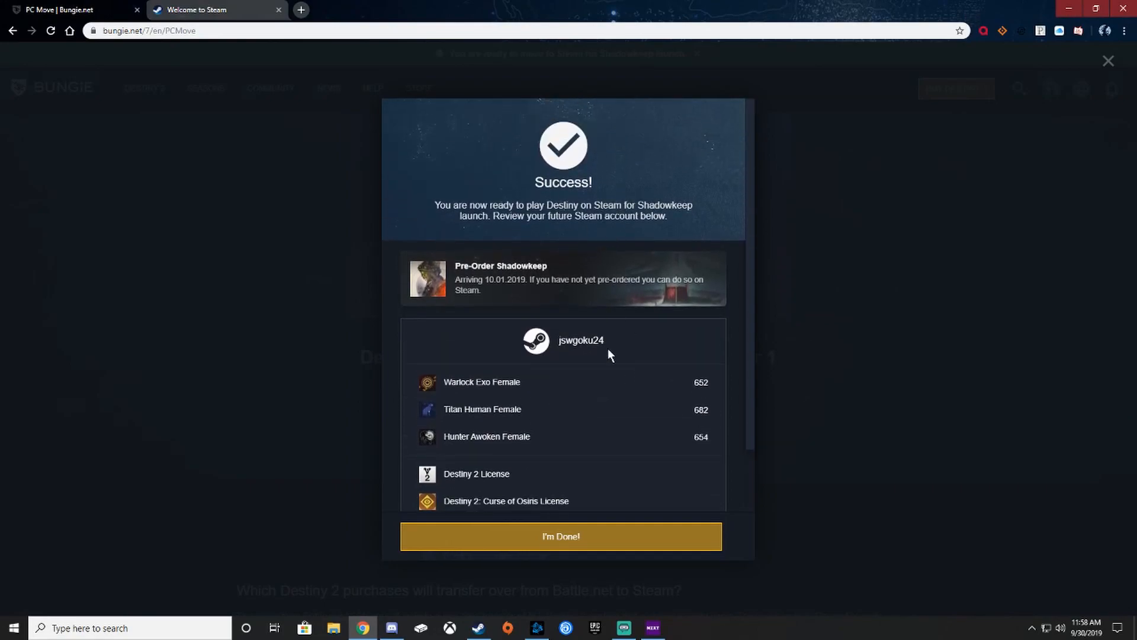
mouse_move(510, 291)
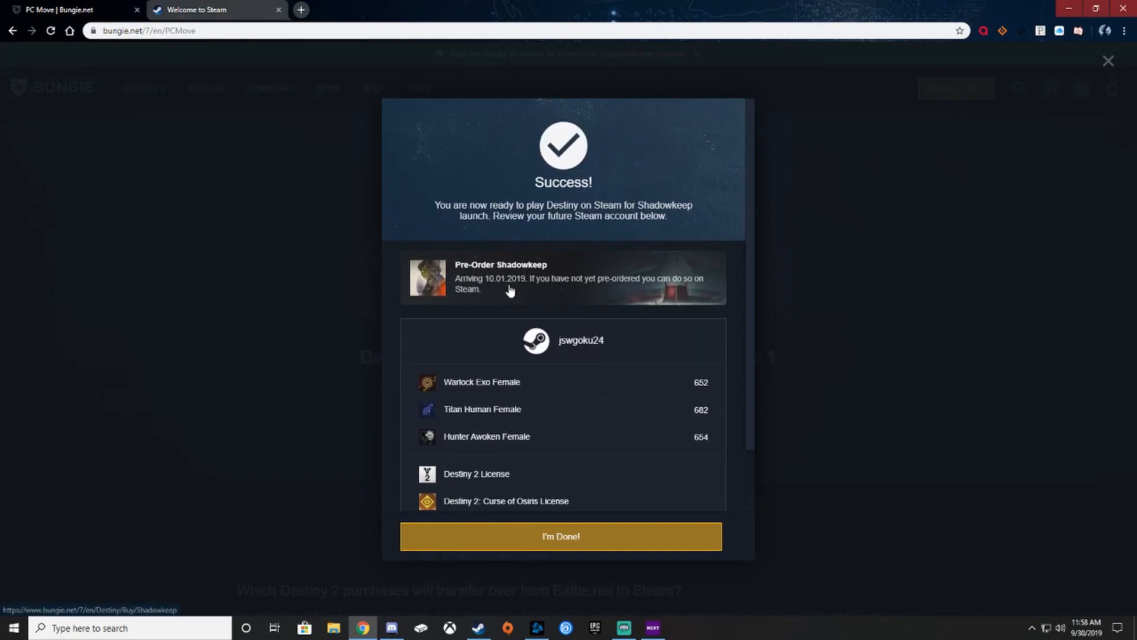
mouse_move(585, 303)
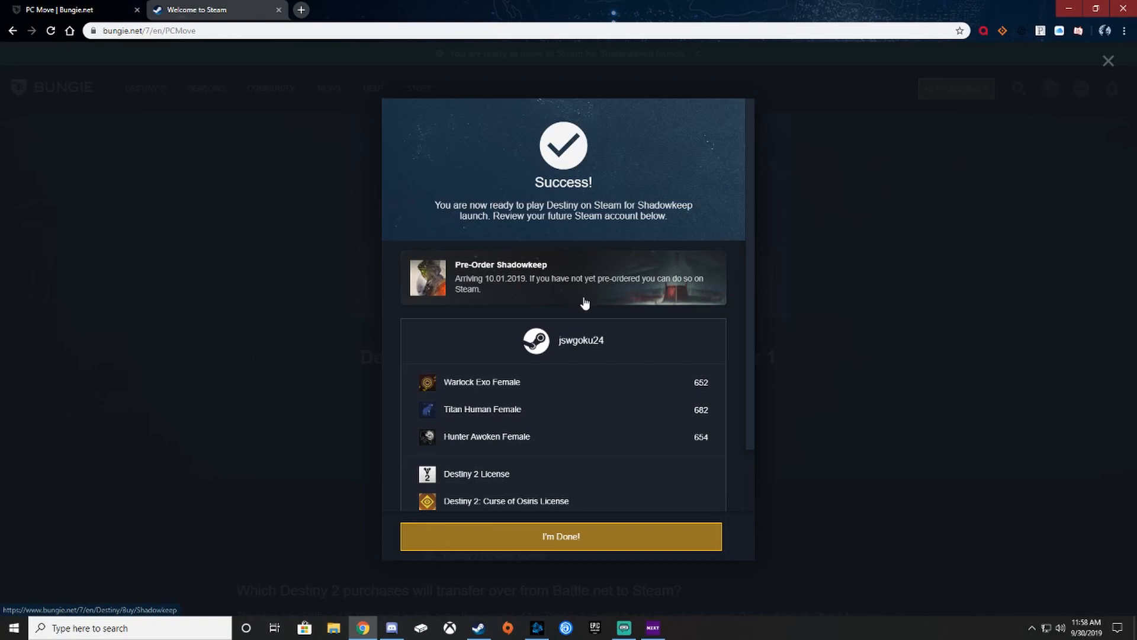
mouse_move(549, 301)
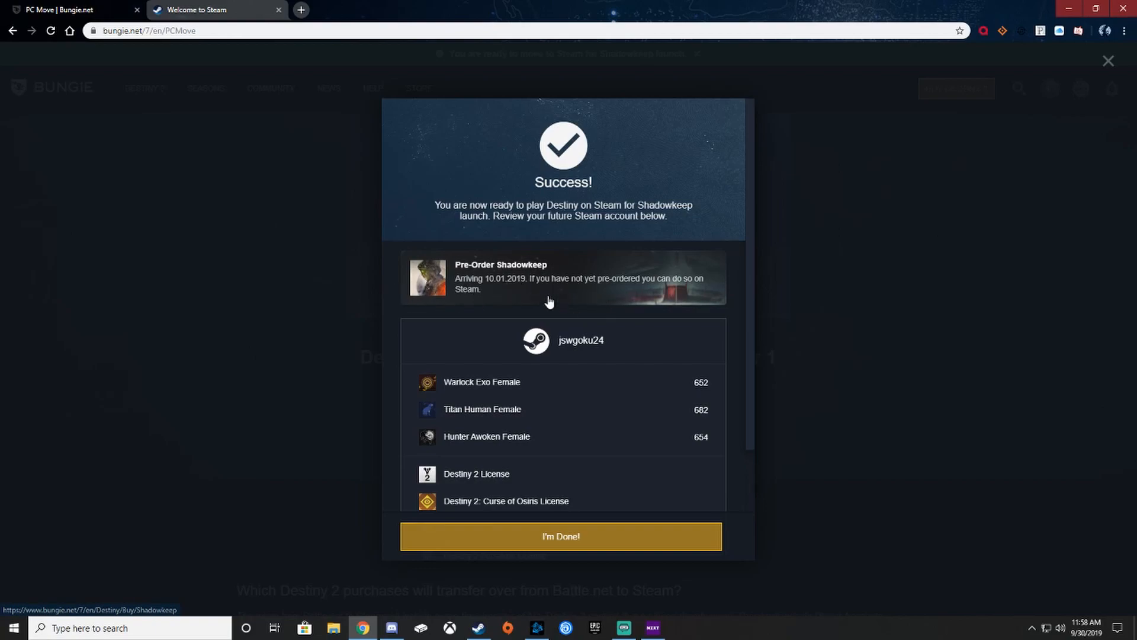
Dismiss the Success screen, check Steam for Destiny 2 ownership, and return to Bungie.net
click(561, 536)
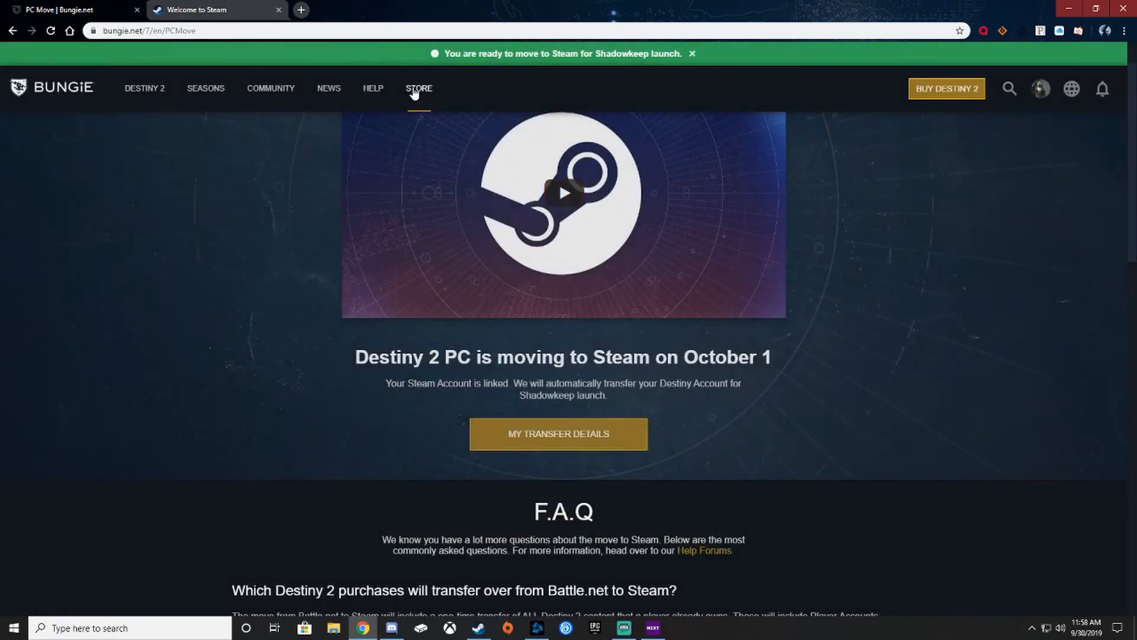
mouse_move(667, 58)
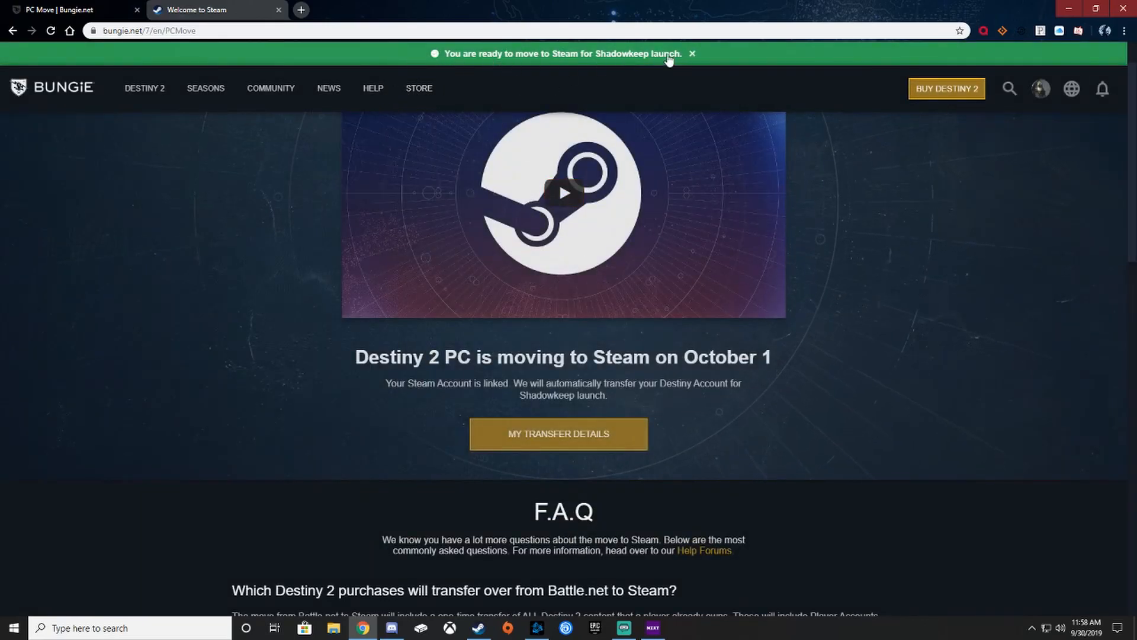
scroll(up, 3)
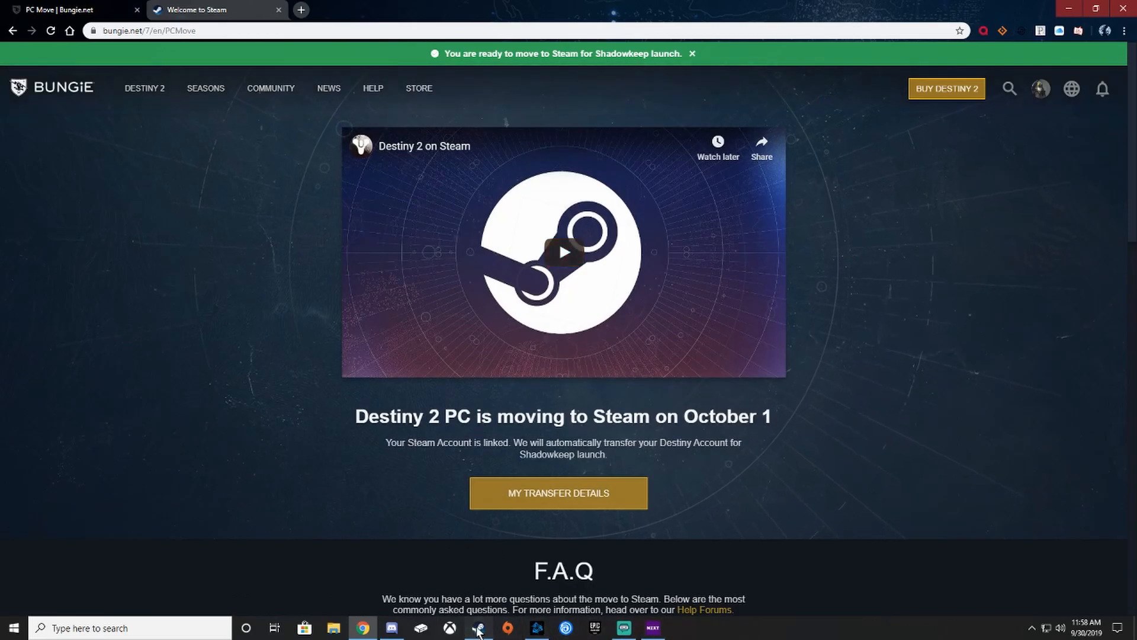
click(478, 627)
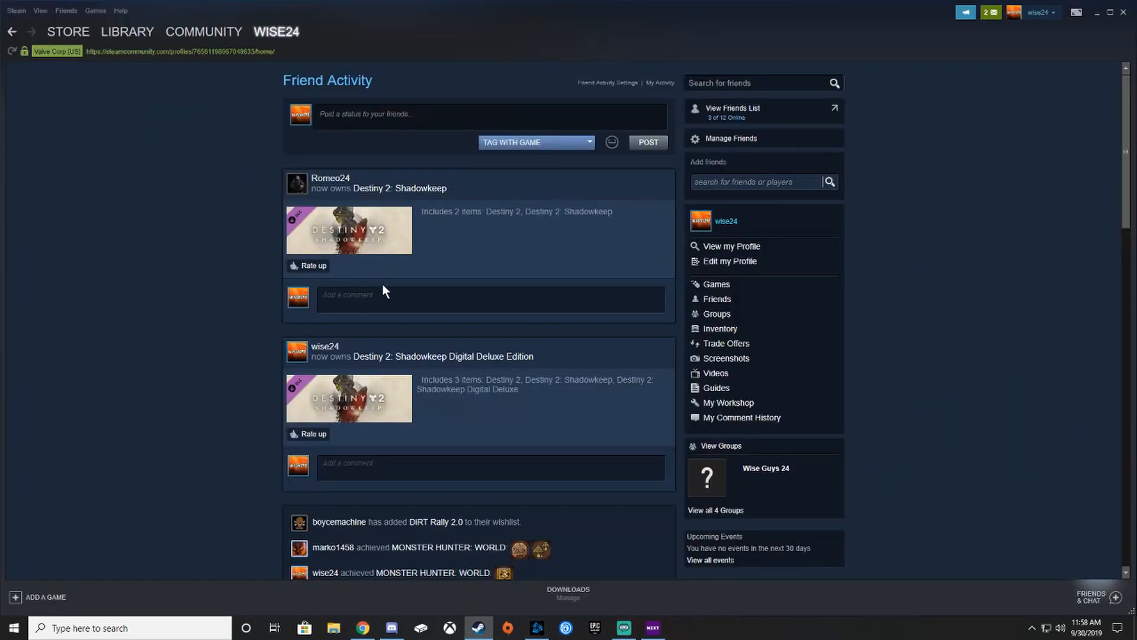
mouse_move(355, 276)
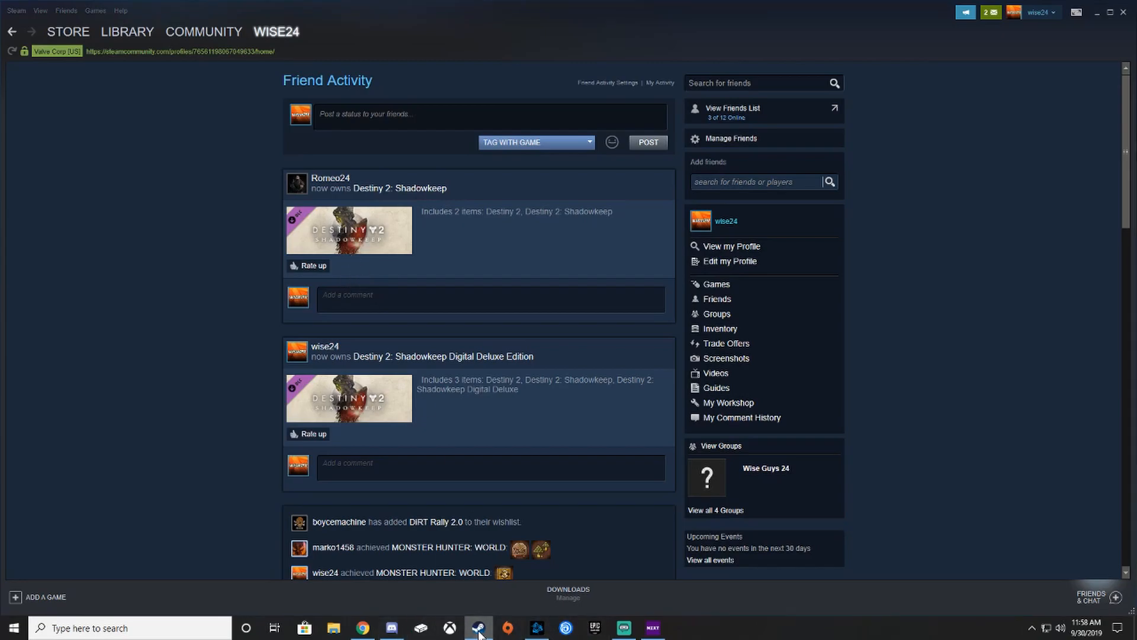
click(362, 627)
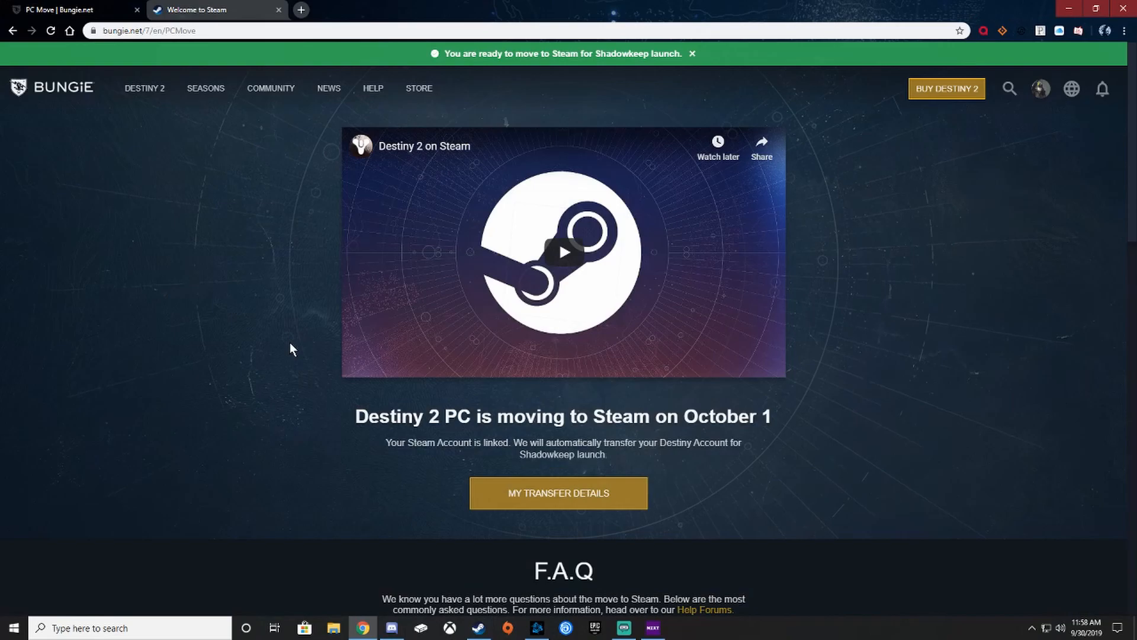
mouse_move(256, 308)
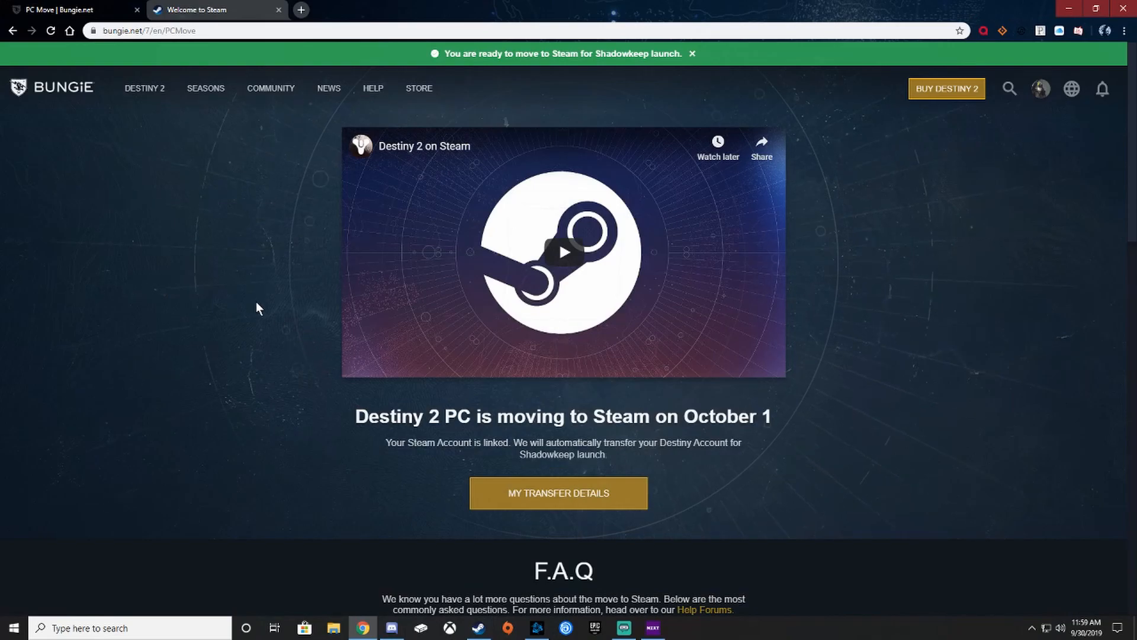